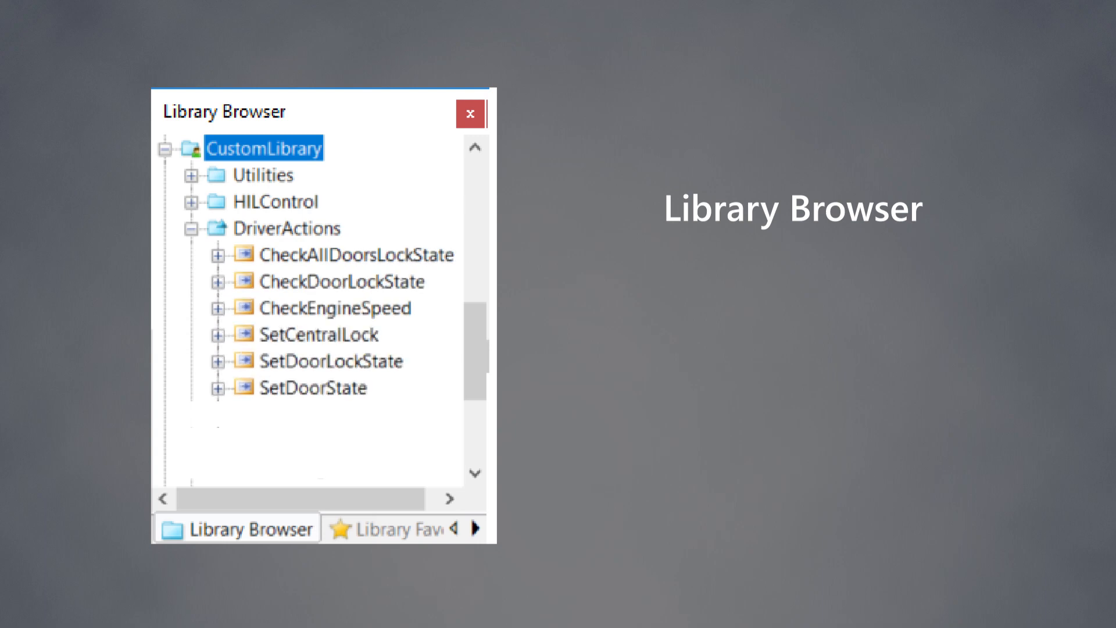
# Push the CentralLocking test cases from SYNECT test management to the AutomationDesk project.
pyautogui.scroll(-3)
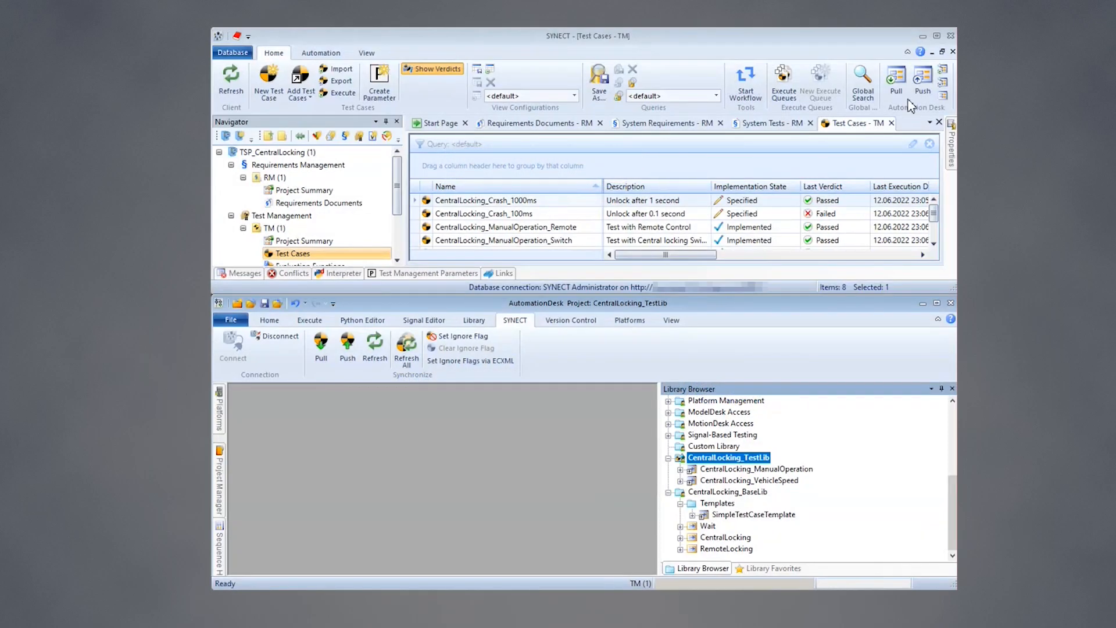
pyautogui.click(922, 78)
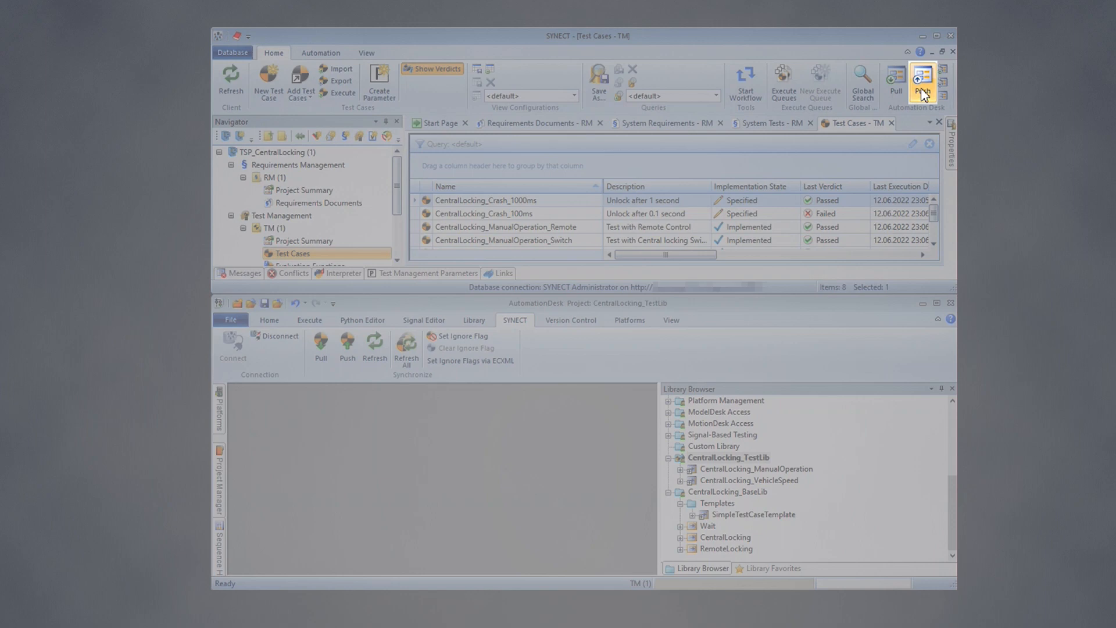